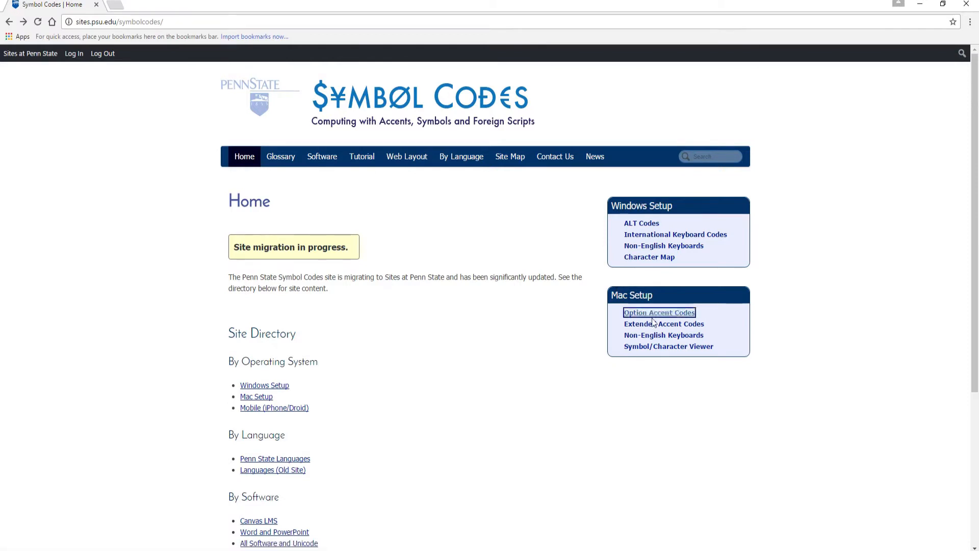
- Open the Macintosh Option Accent Codes page from the Mac Setup sidebar
left_click(659, 312)
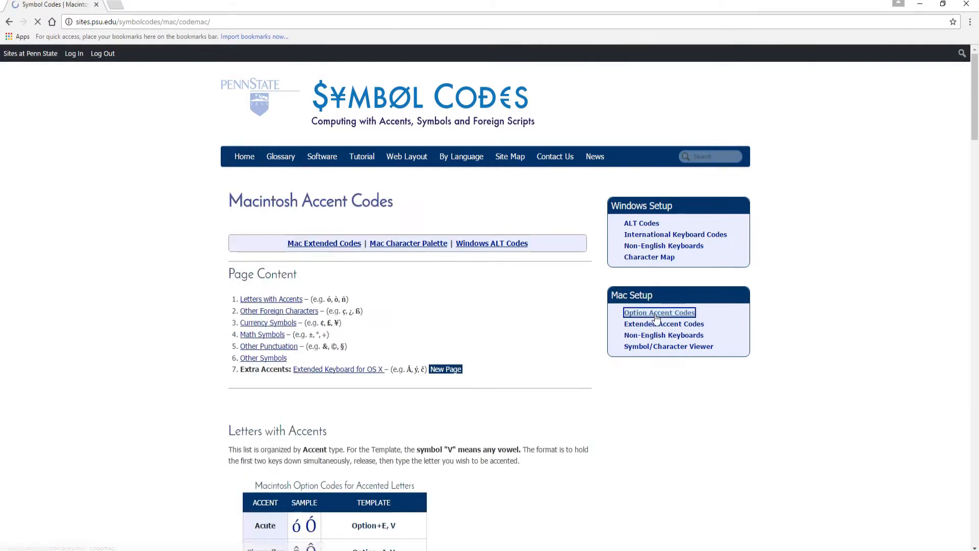
left_click(659, 312)
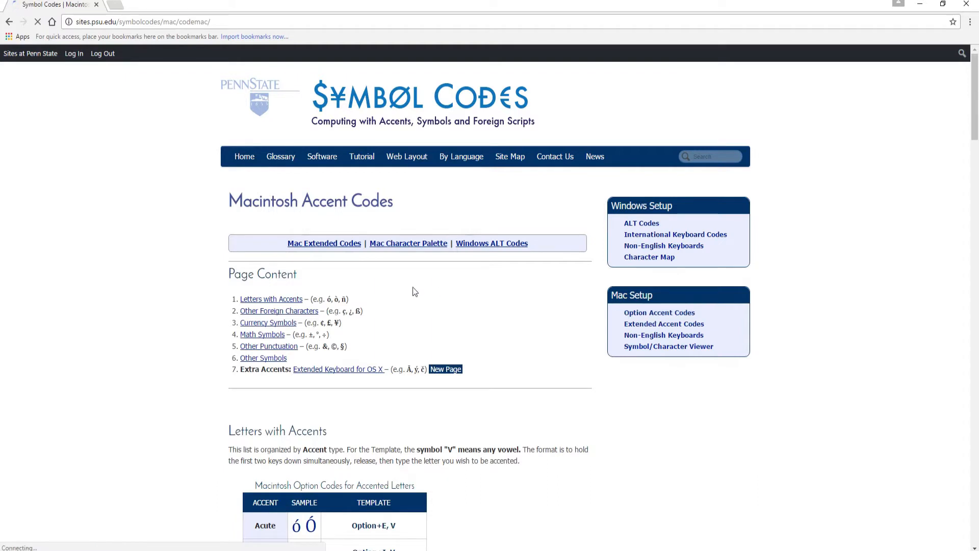
scroll("down", 3)
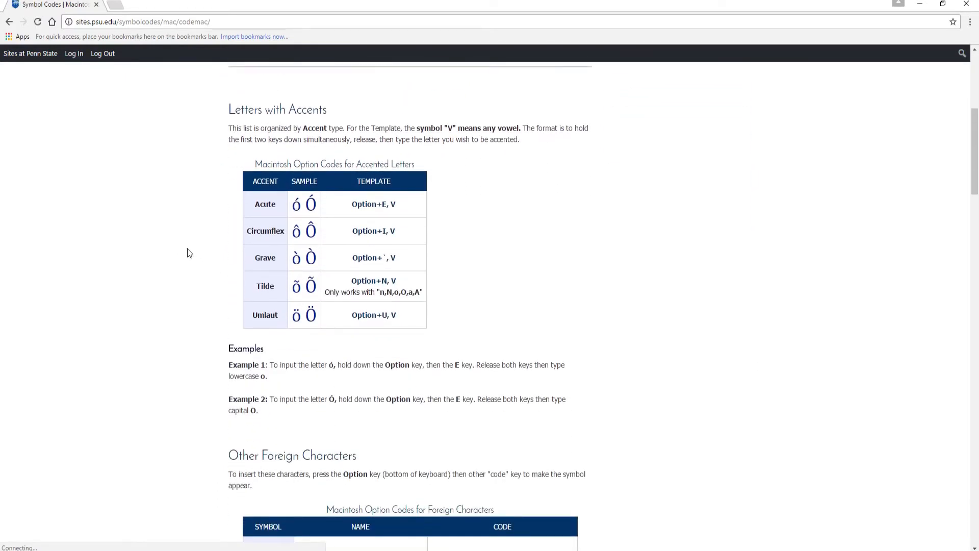
mouse_move(278, 213)
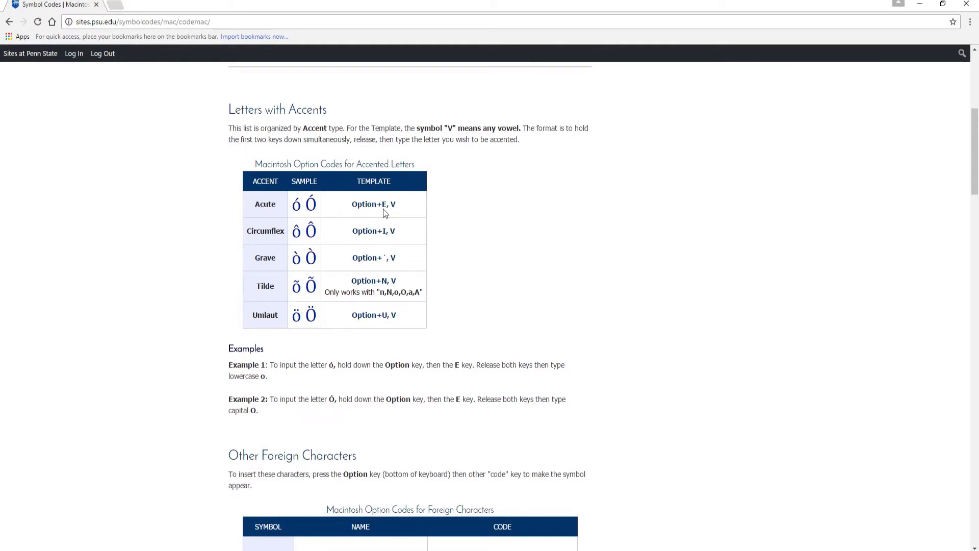
mouse_move(394, 214)
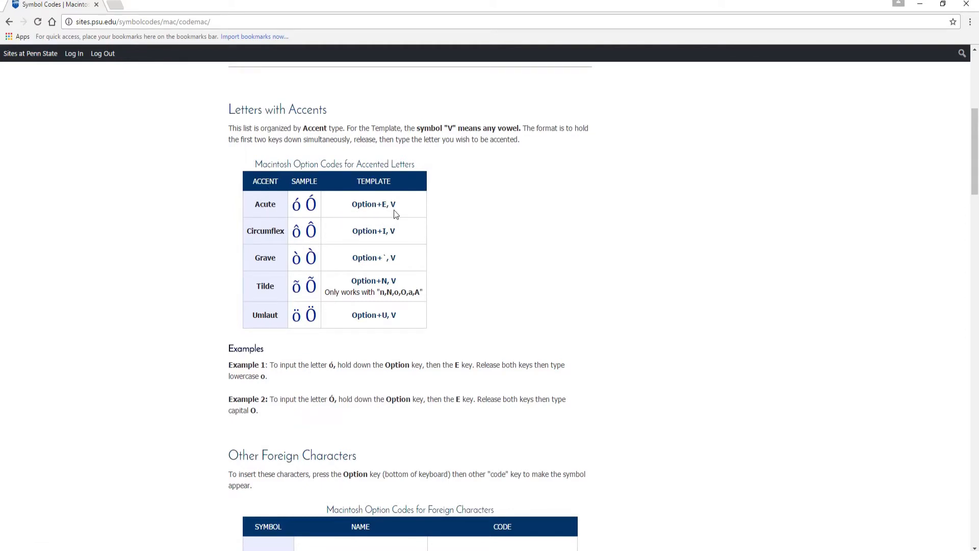
mouse_move(262, 245)
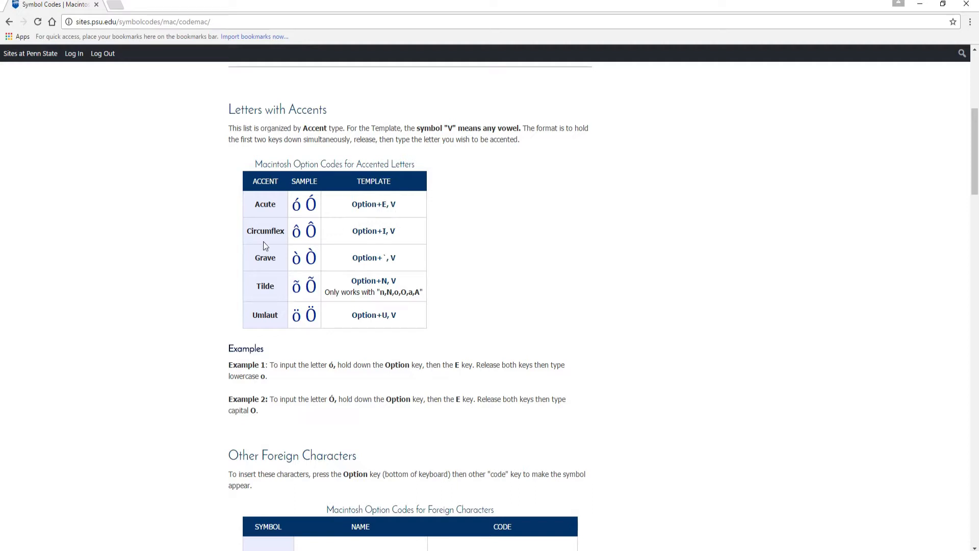
mouse_move(261, 244)
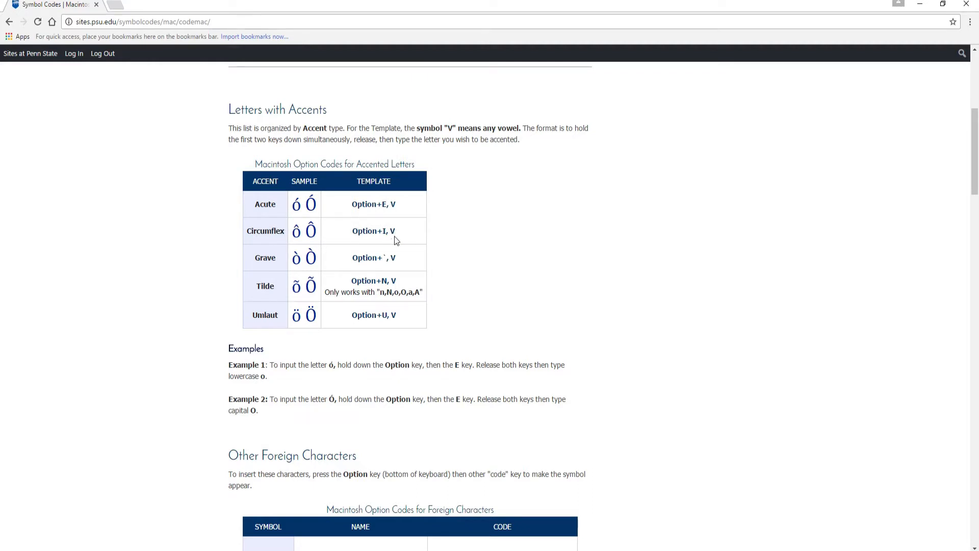
mouse_move(263, 266)
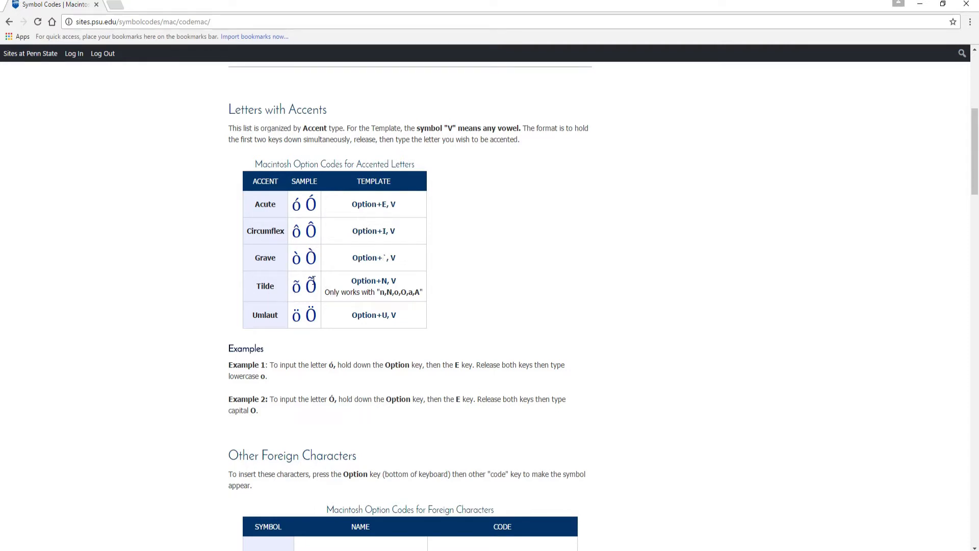
mouse_move(514, 280)
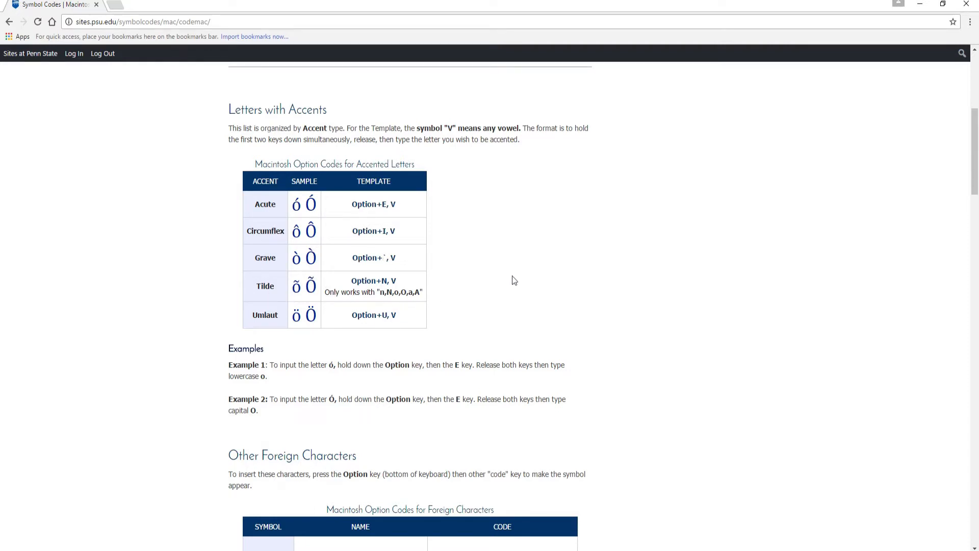
scroll("down", 3)
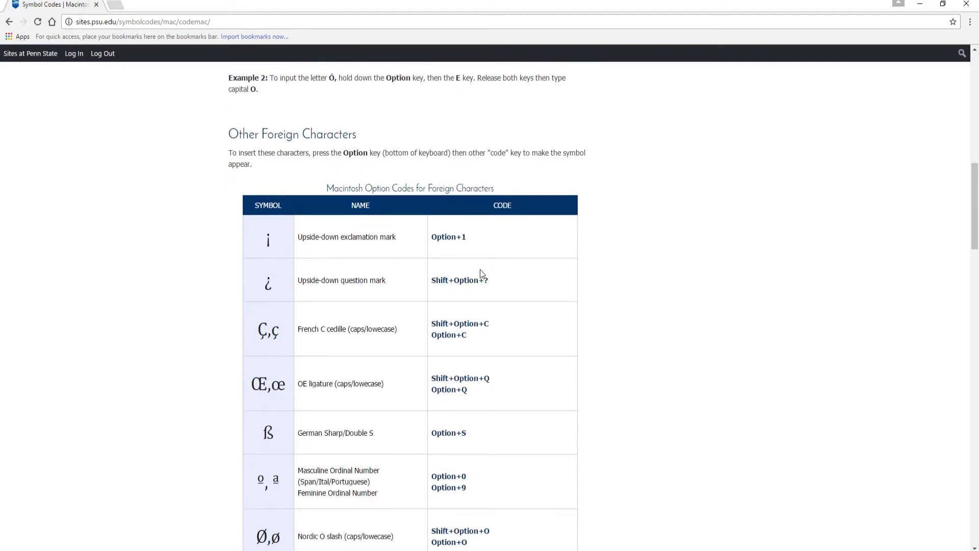
mouse_move(365, 247)
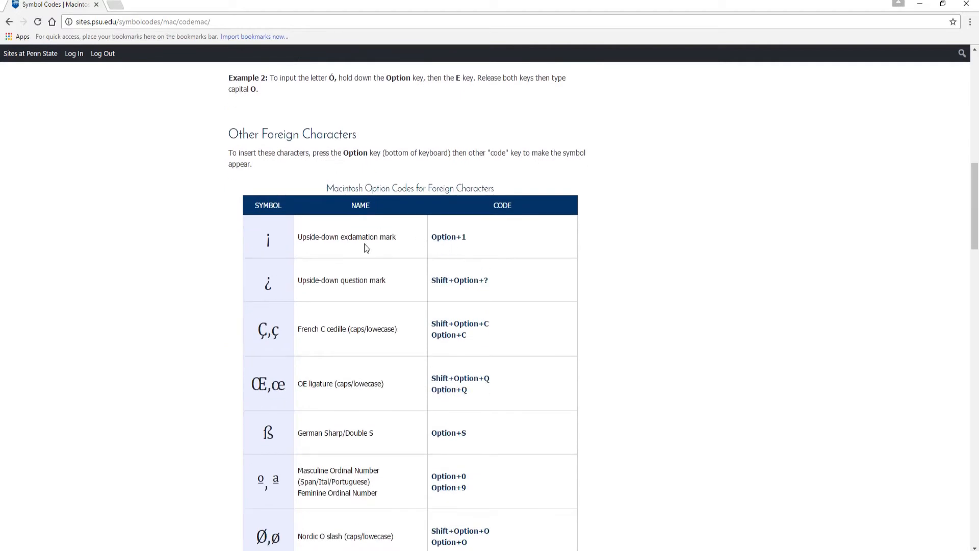
scroll("down", 3)
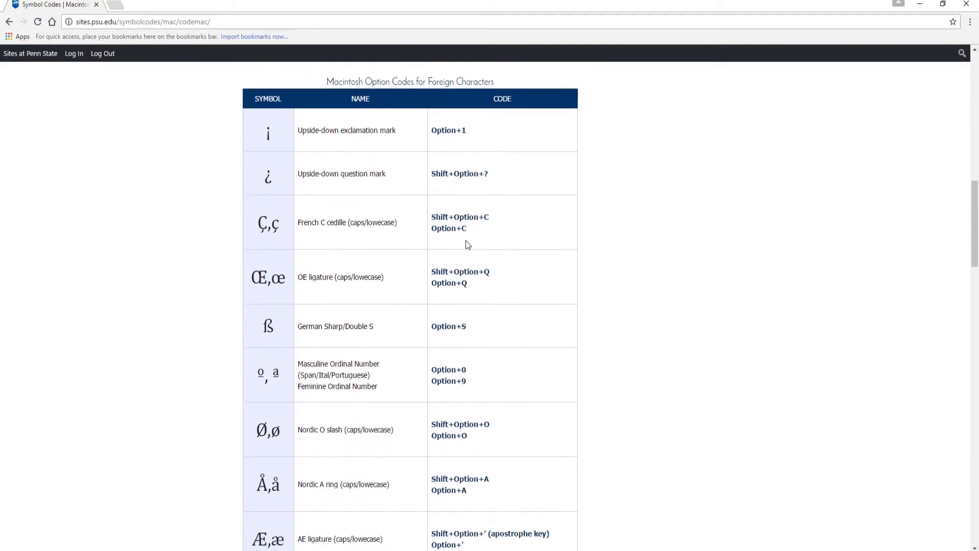
scroll("down", 3)
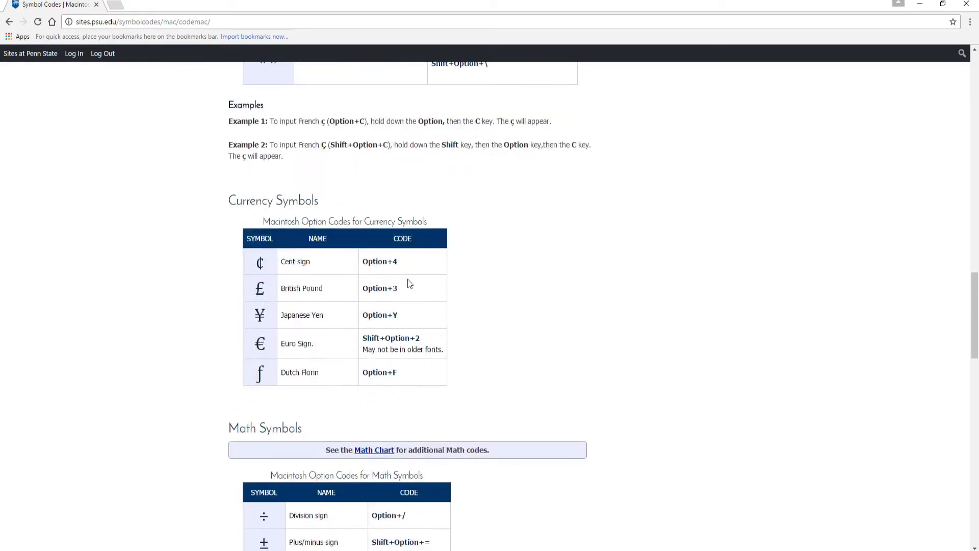
mouse_move(331, 337)
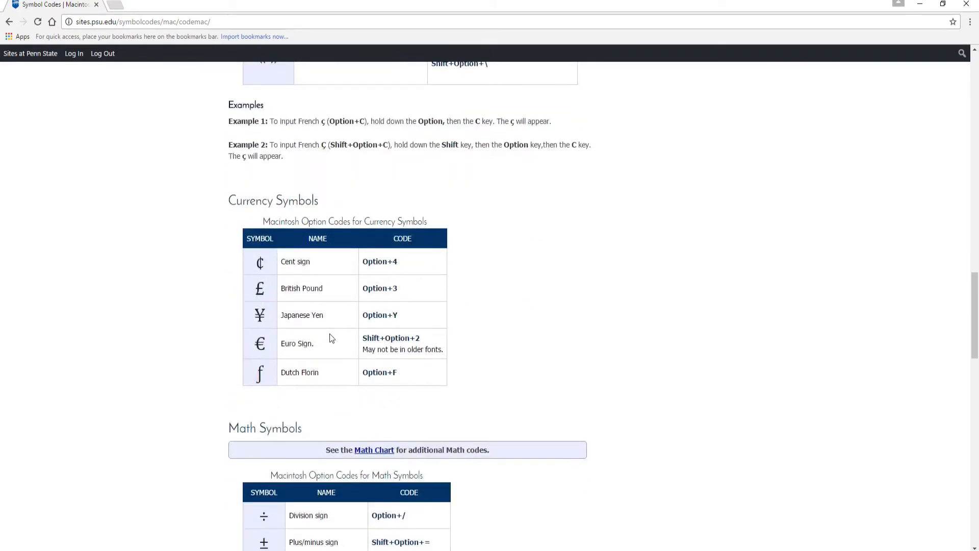
scroll("down", 3)
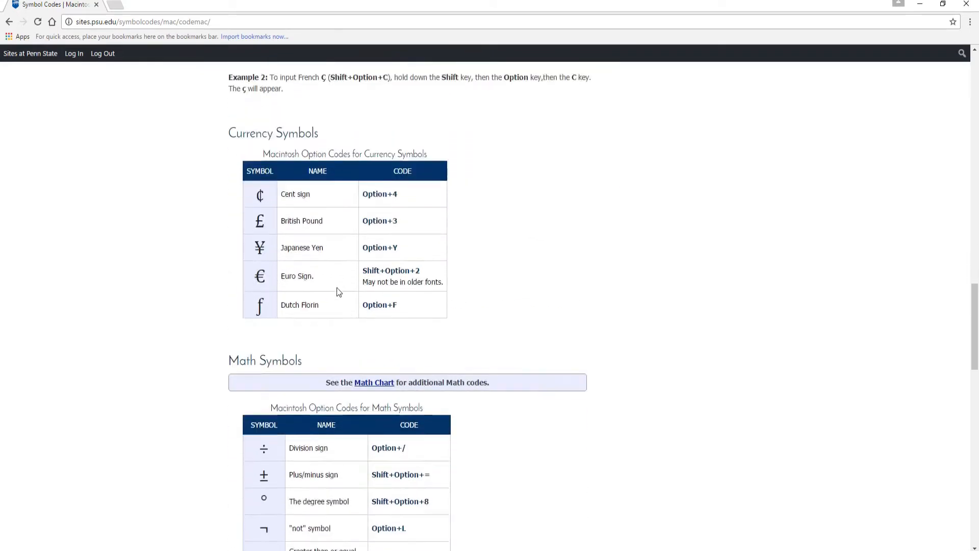
scroll("down", 3)
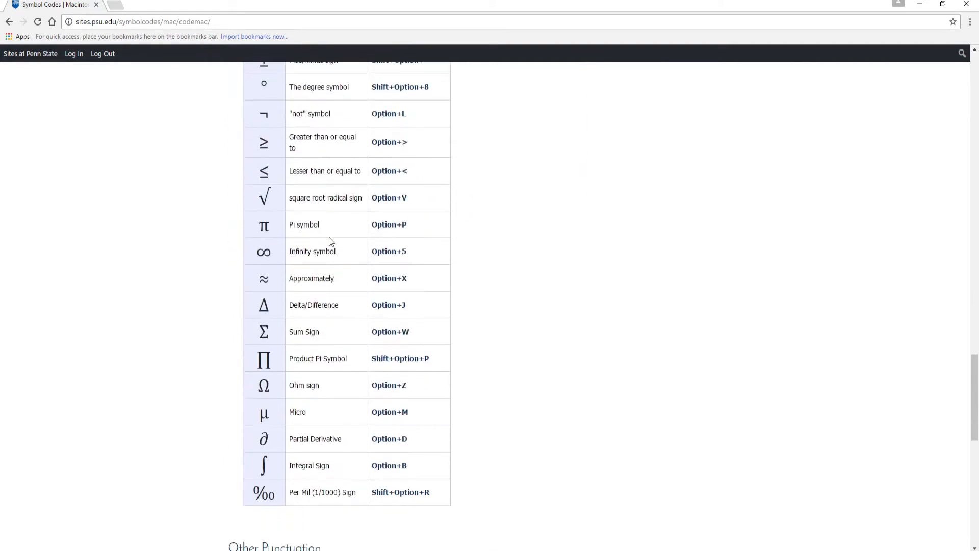
scroll("down", 3)
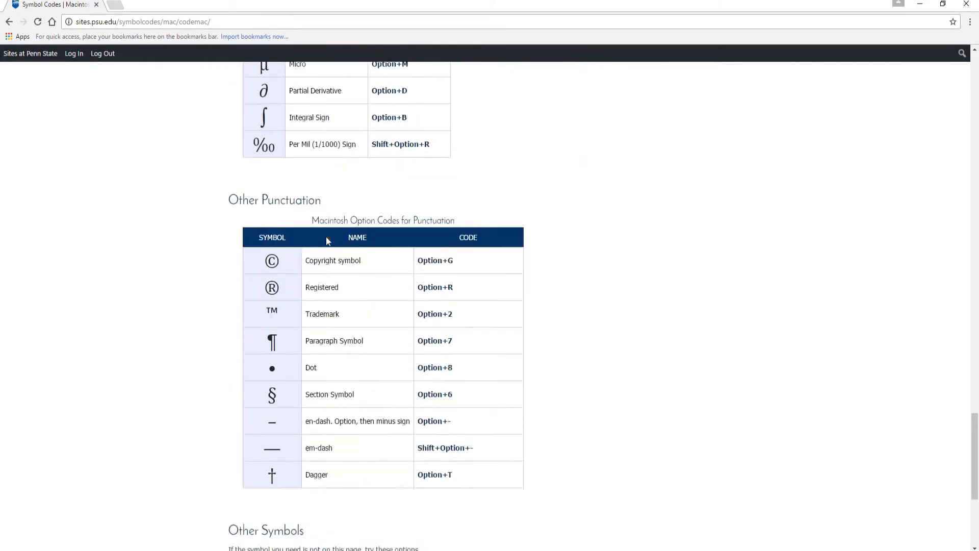
scroll("down", 3)
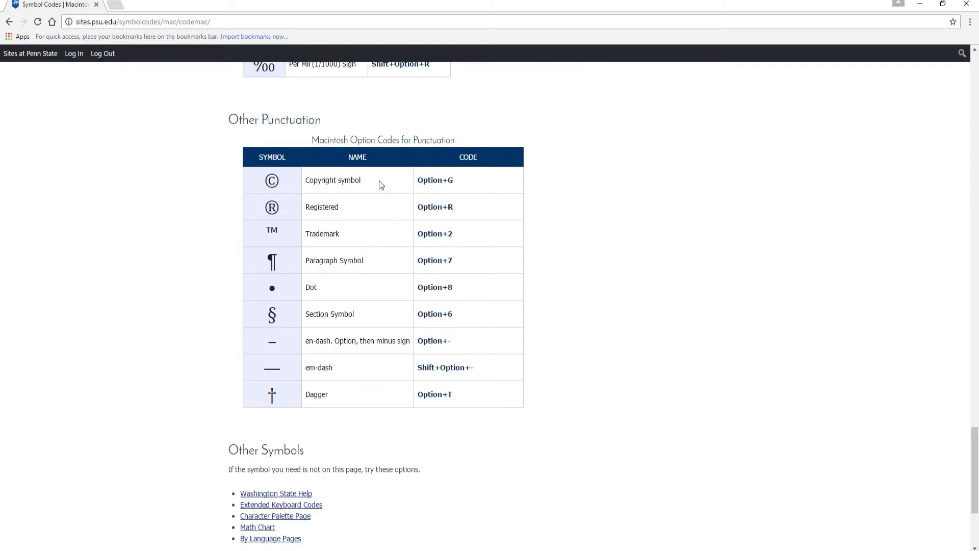
mouse_move(298, 216)
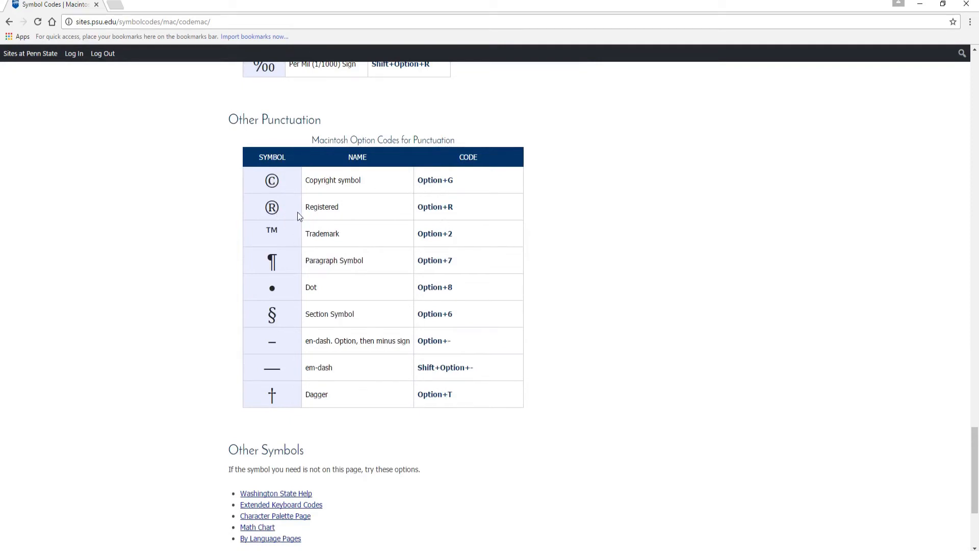
mouse_move(370, 303)
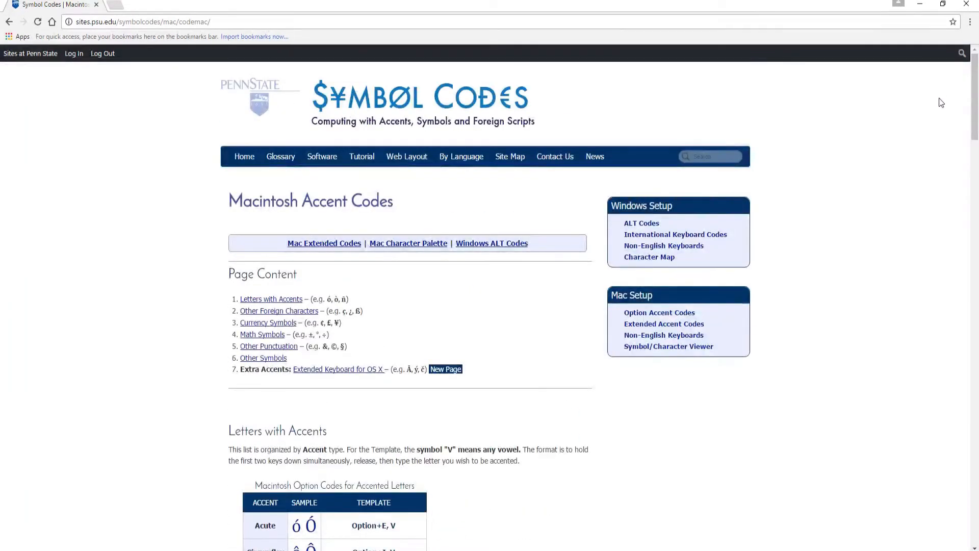
mouse_move(830, 179)
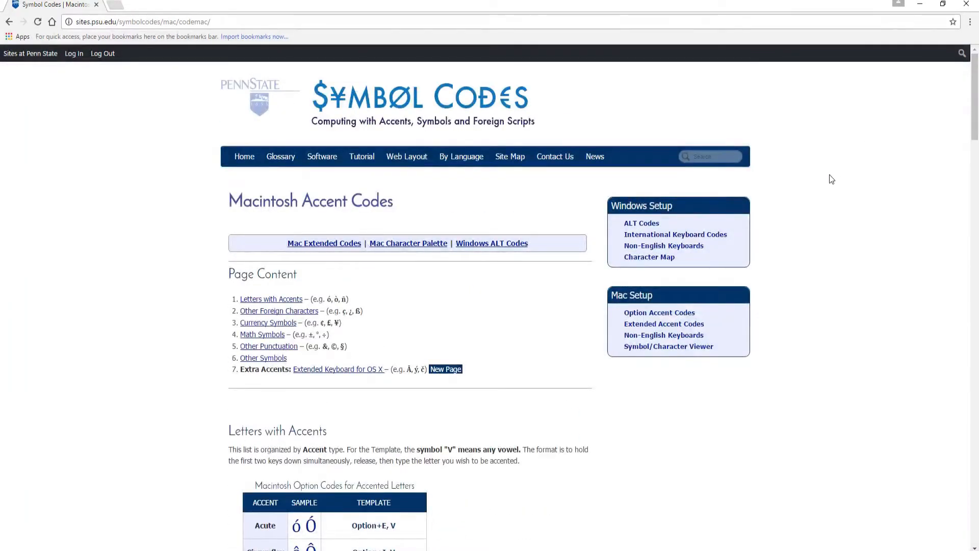
mouse_move(640, 223)
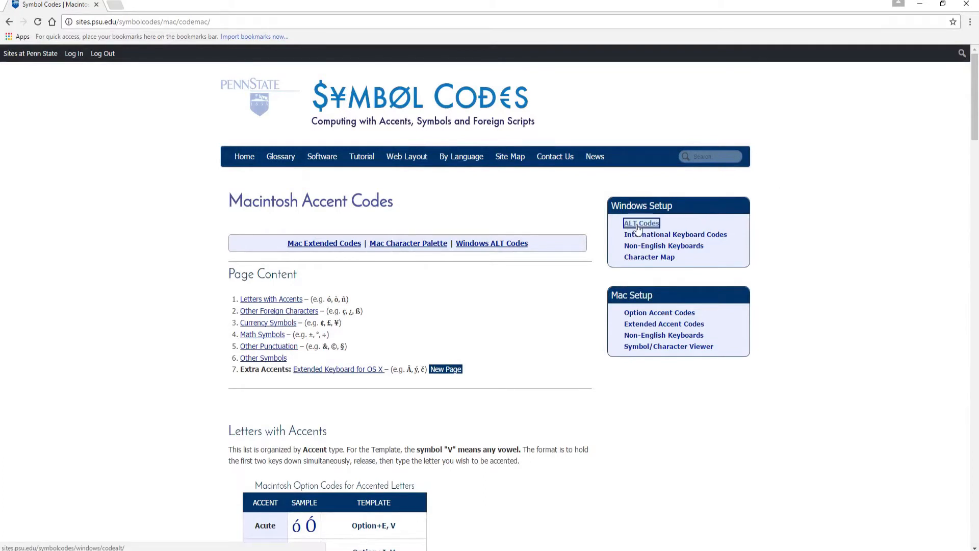
- Open the ALT Codes for Windows page and scroll to the accented letters table
left_click(641, 223)
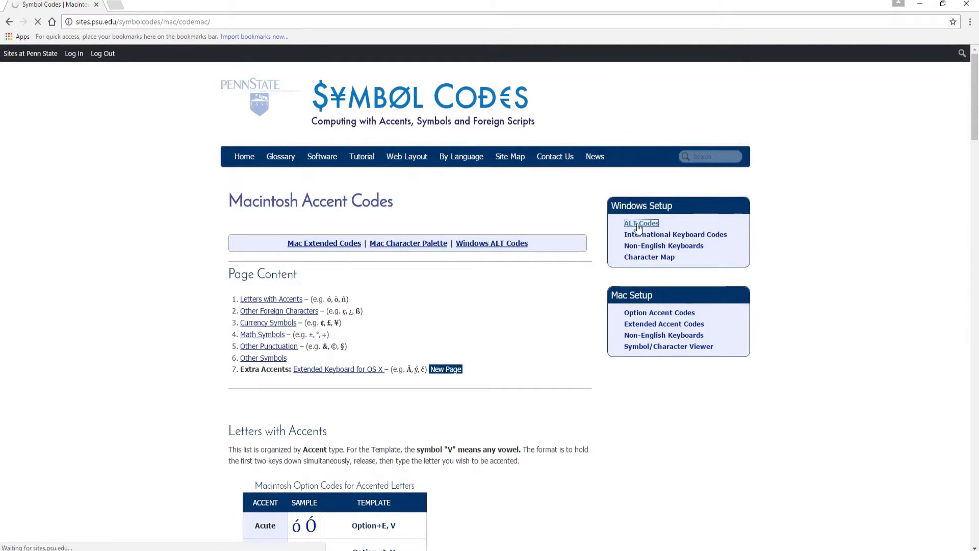
left_click(640, 223)
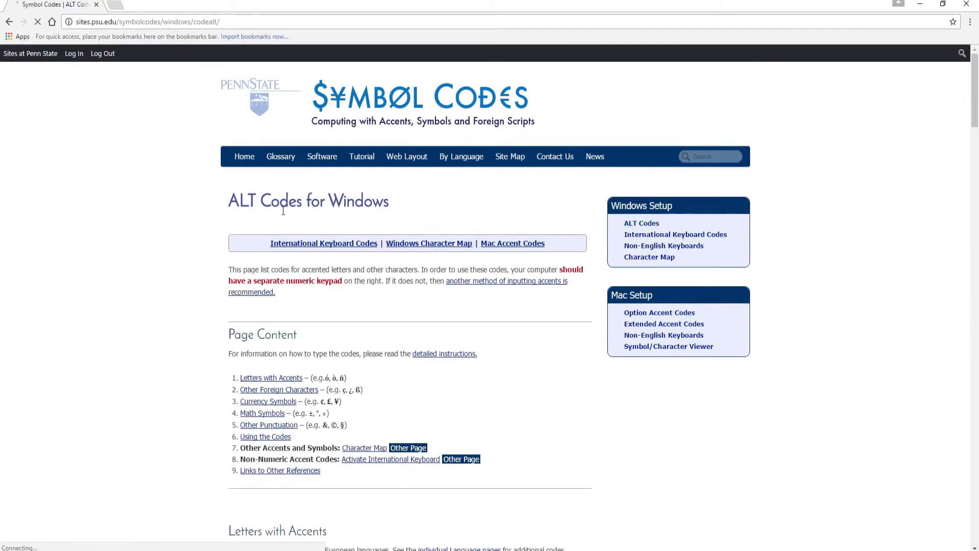
scroll("down", 3)
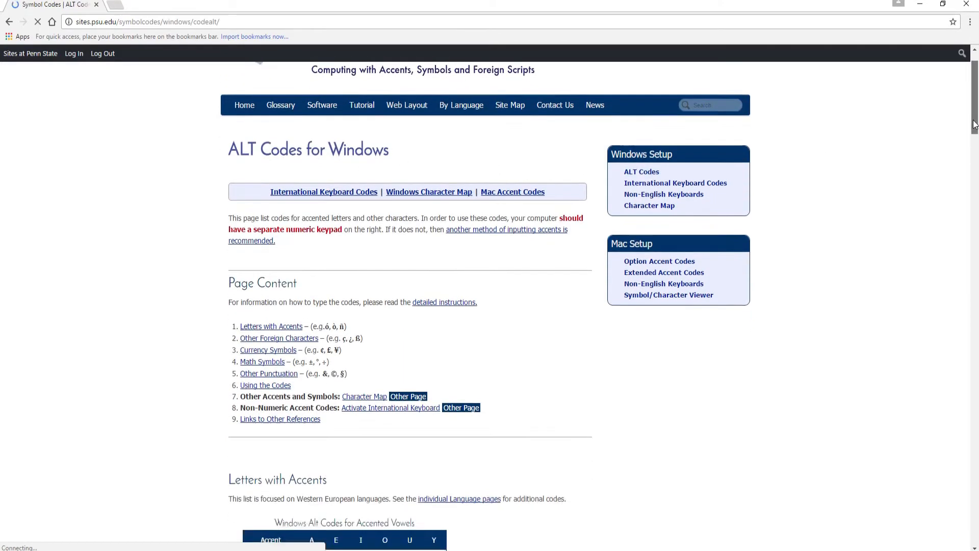
scroll("down", 3)
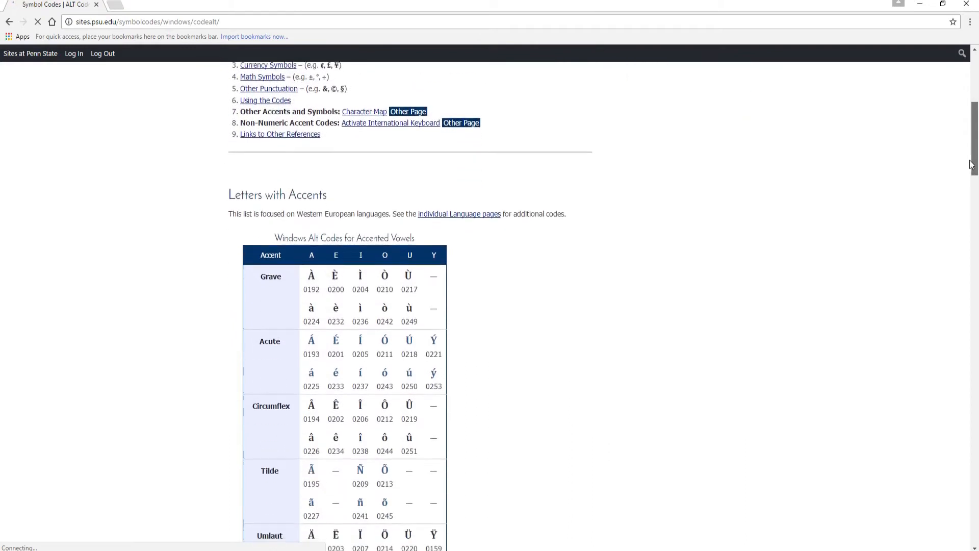
scroll("down", 3)
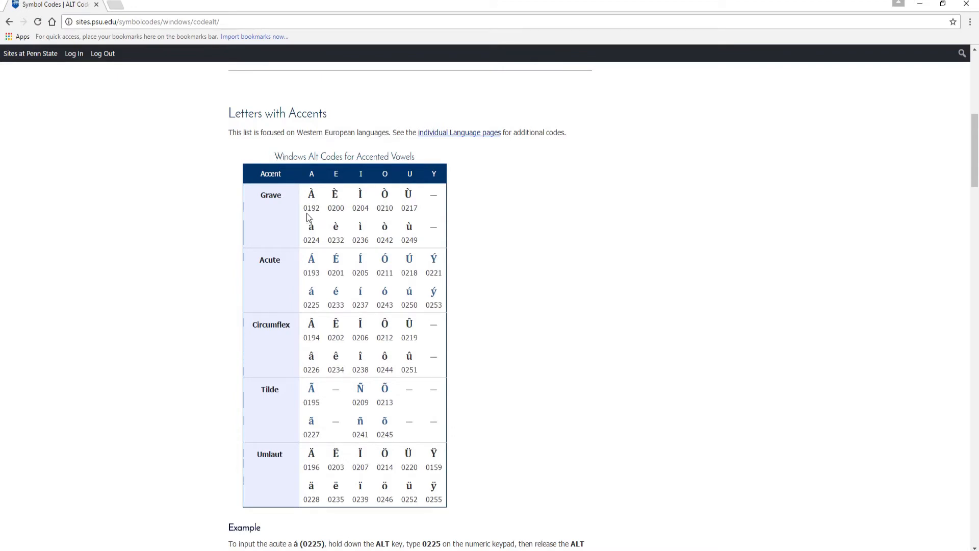
mouse_move(353, 240)
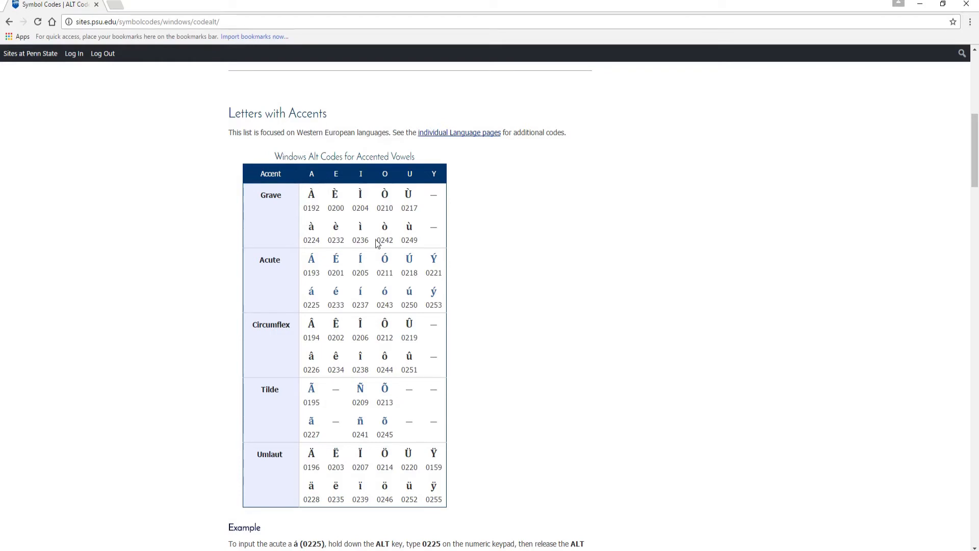
mouse_move(290, 279)
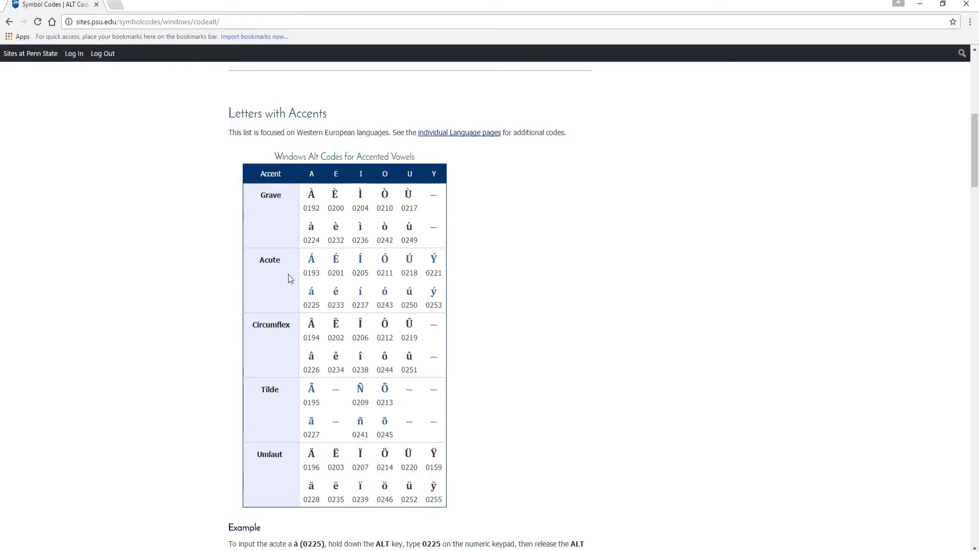
mouse_move(362, 295)
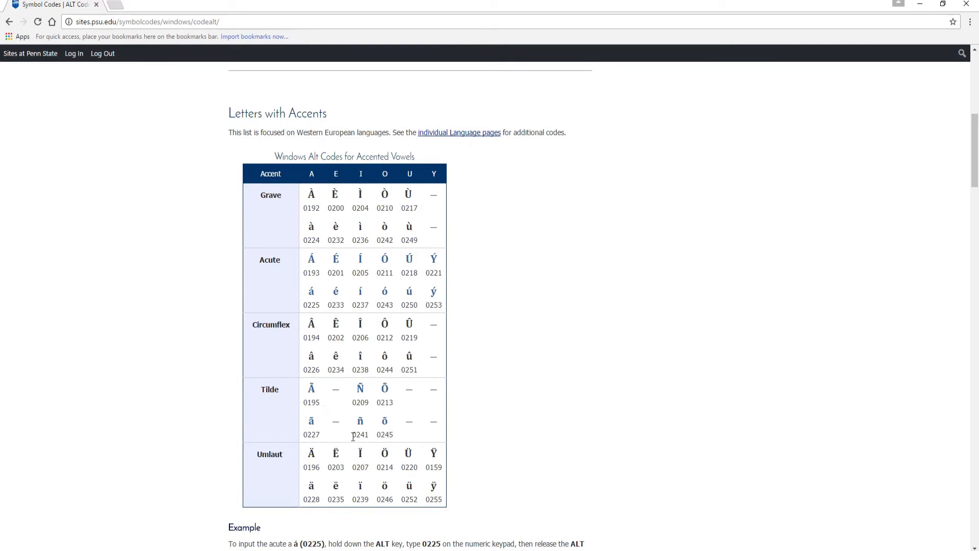
mouse_move(365, 445)
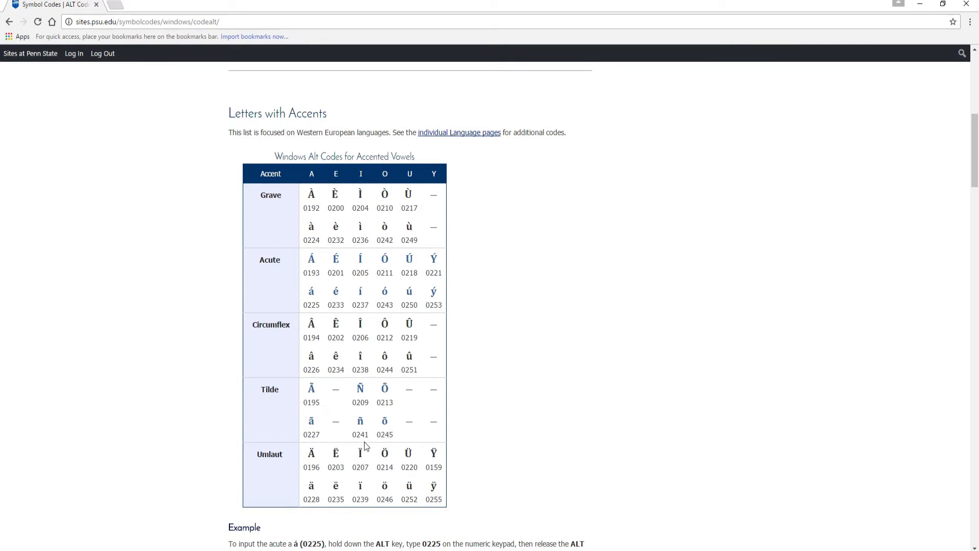
scroll("down", 3)
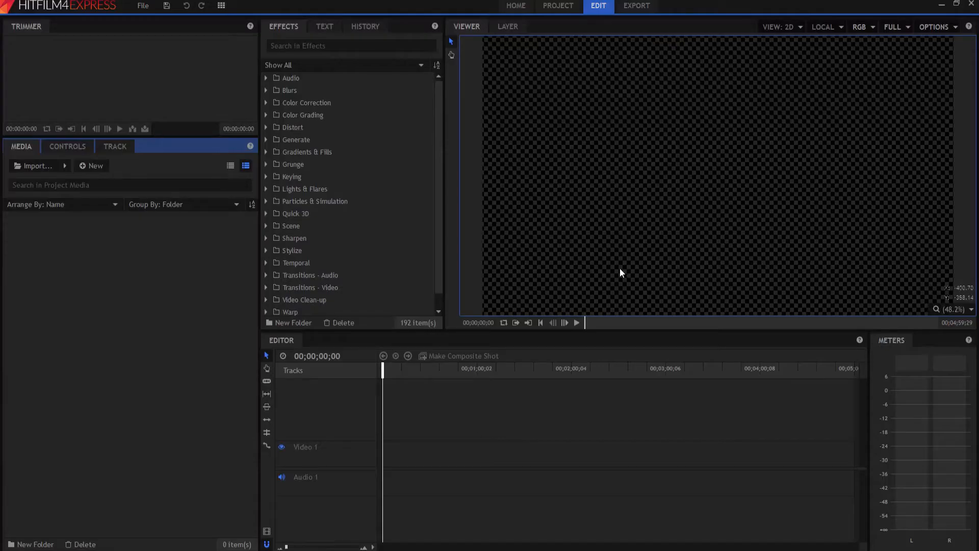
- Create a 1920×1080 composite shot and add a text layer in the viewer
left_click(92, 165)
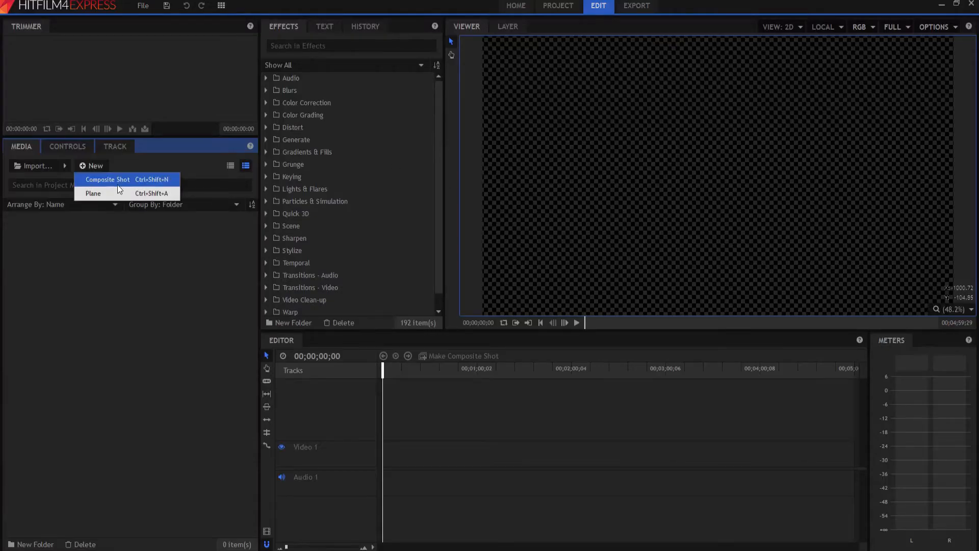
left_click(108, 179)
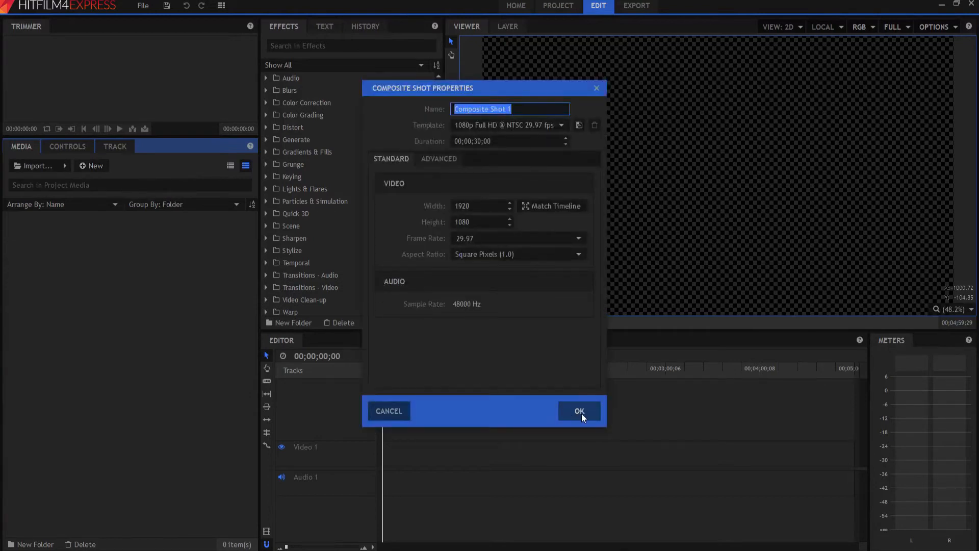
left_click(578, 410)
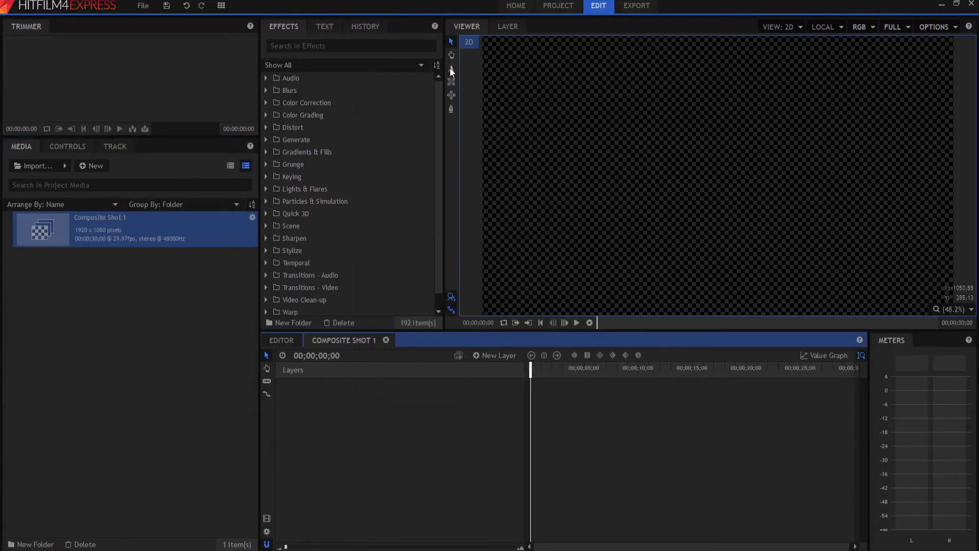
left_click(450, 67)
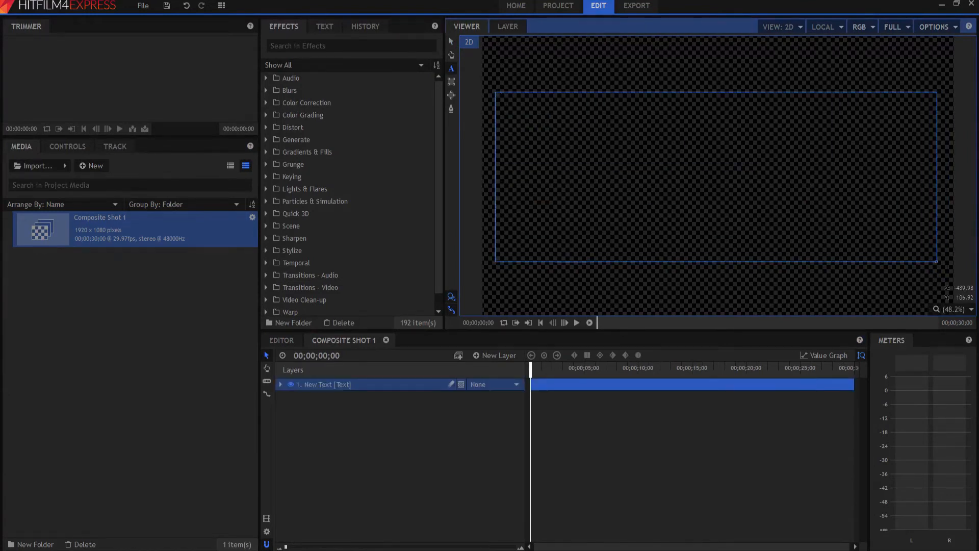
- Type the 'Hitfilm Sensei' title and set it centred in the Text panel
type("Hitfilm Sl")
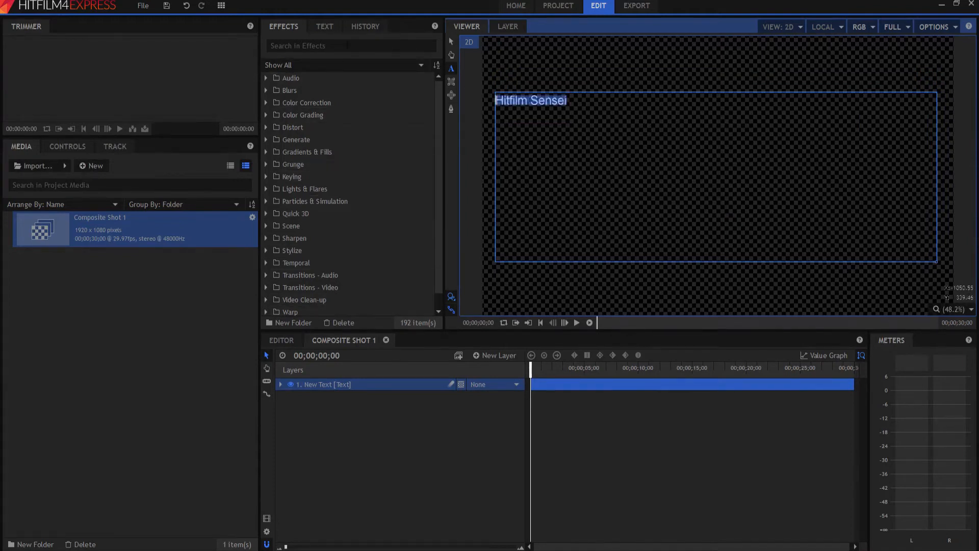
left_click(324, 26)
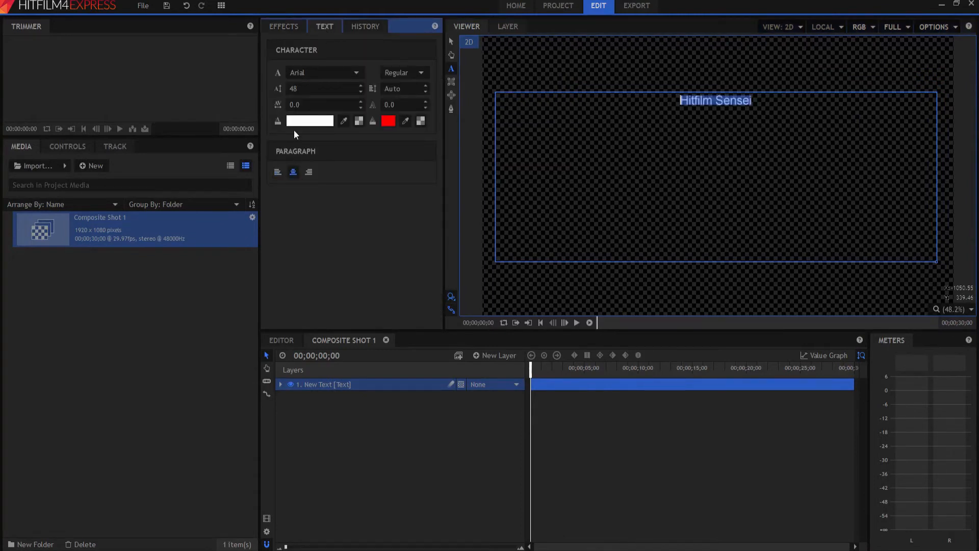
type("239")
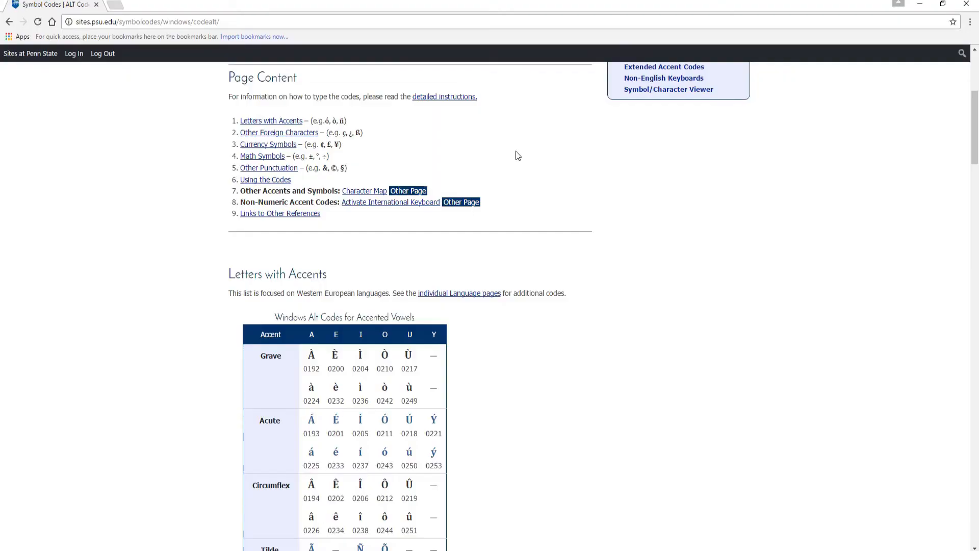
- Scroll the Windows ALT page to the accented vowels table and á (0225) example
scroll("down", 3)
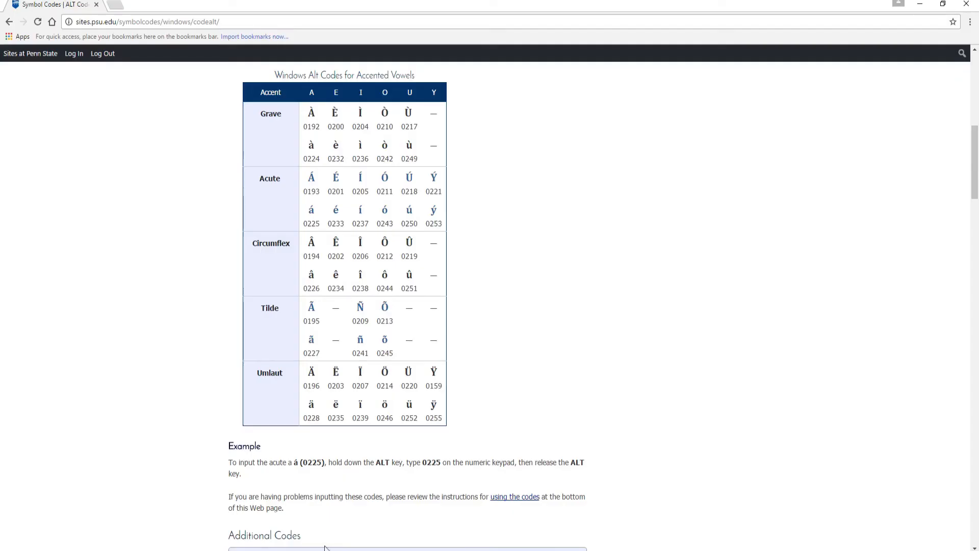
- Scroll down to the Other Punctuation table showing Copyright 0169
scroll("down", 3)
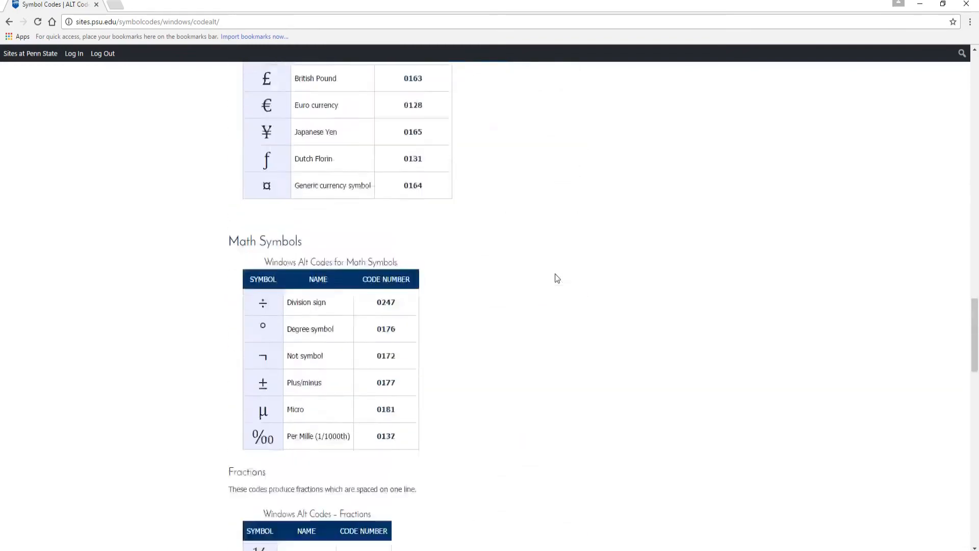
scroll("down", 3)
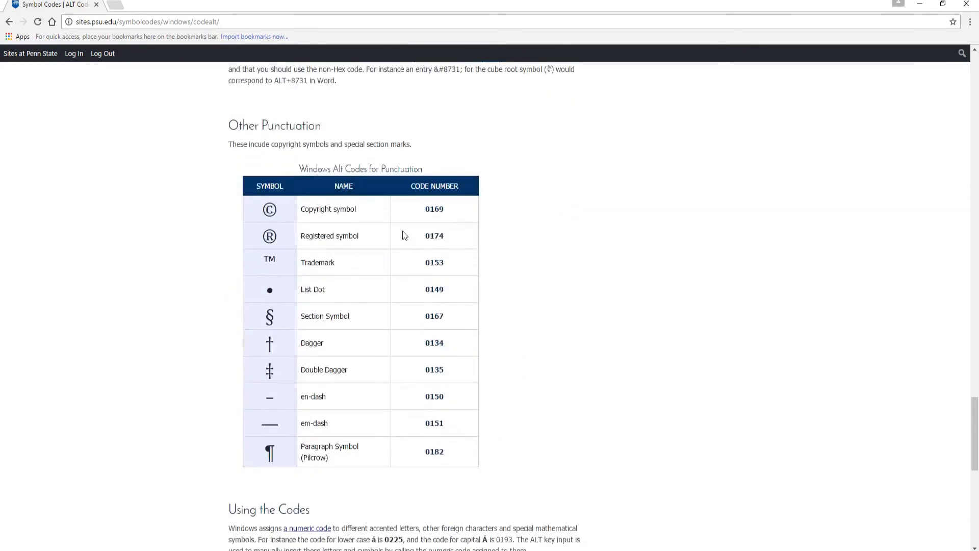
mouse_move(435, 219)
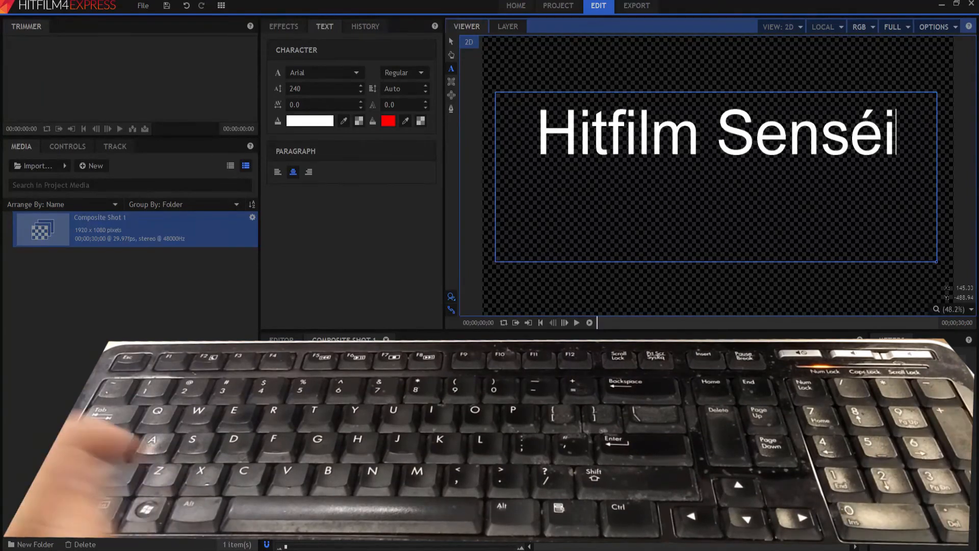
- Add é and © to the title and set the © font size to 81
type("©")
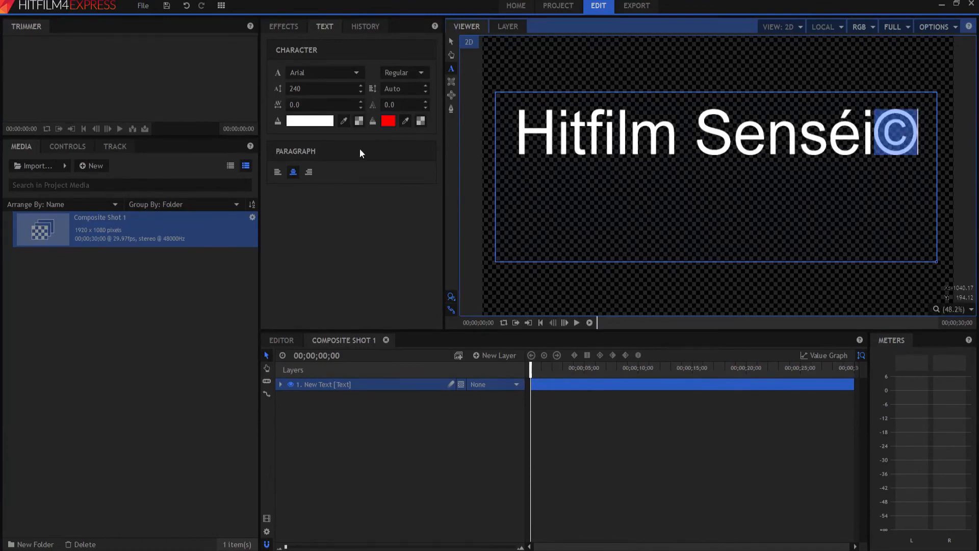
type("146")
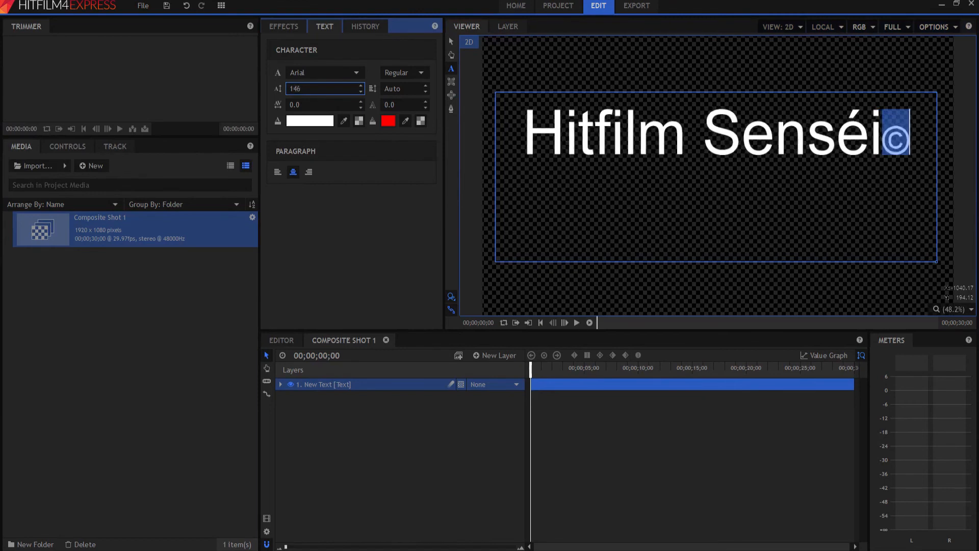
type("81")
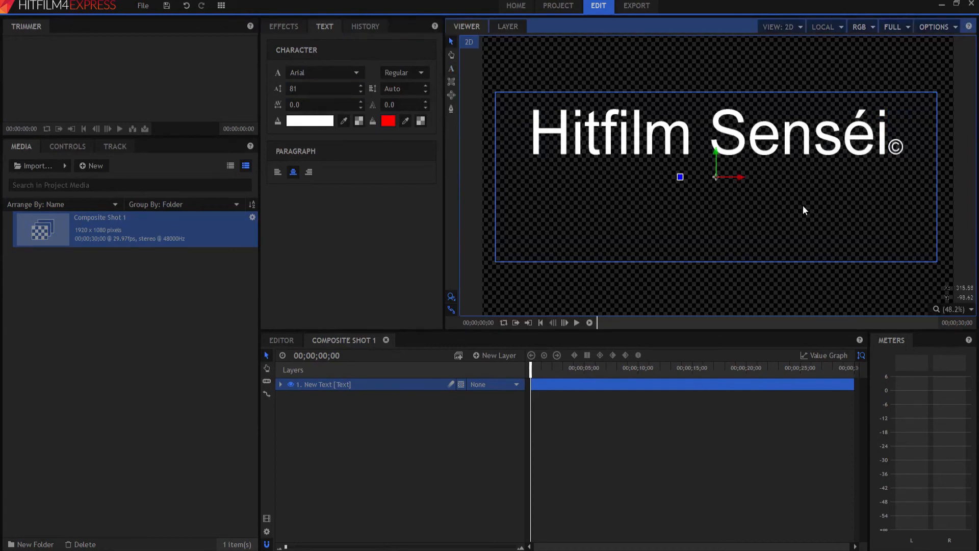
mouse_move(731, 215)
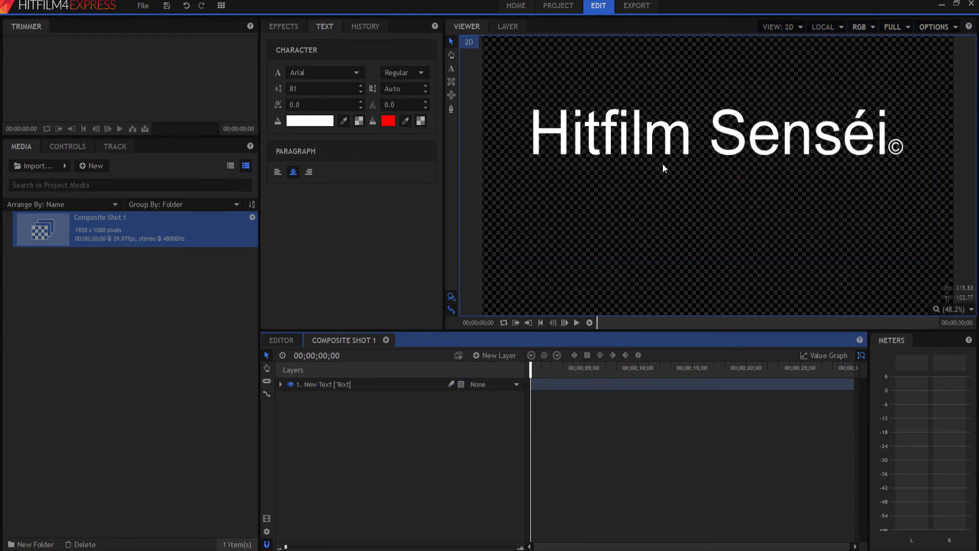
mouse_move(808, 195)
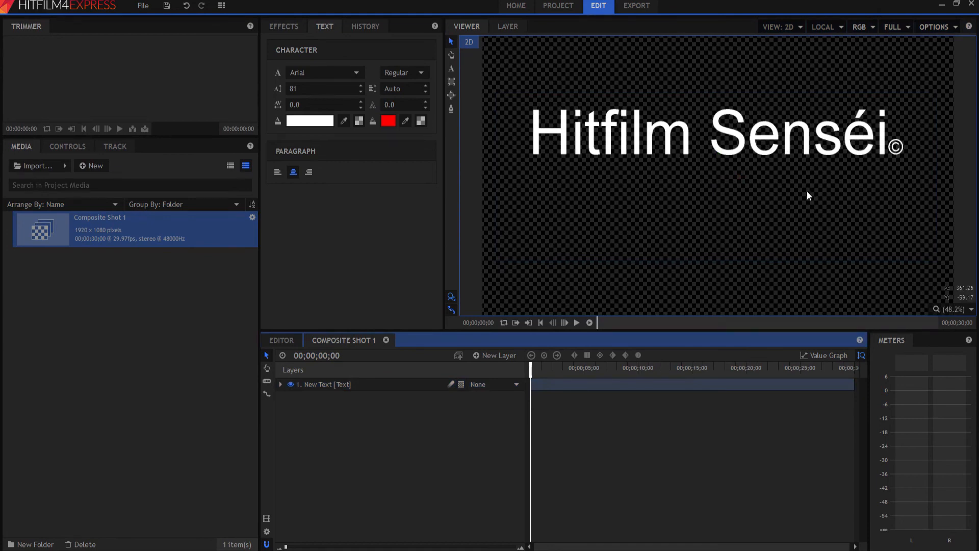